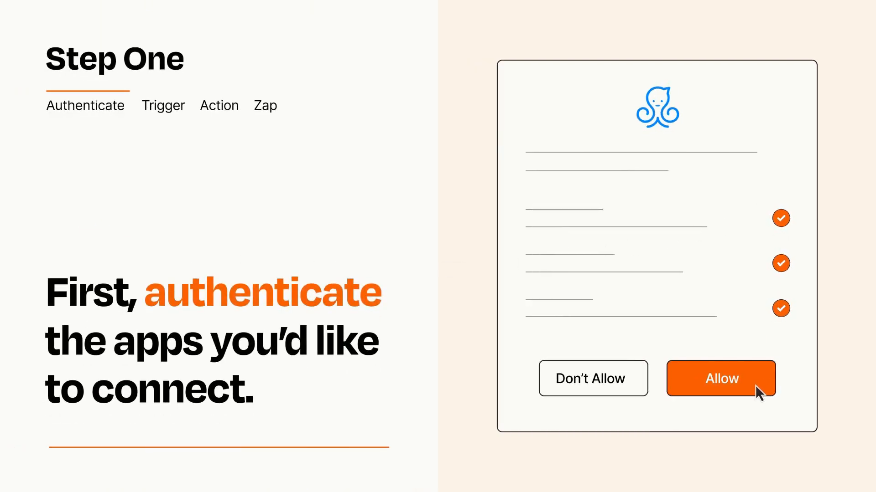
Step: Allow access on the permission screens for the octopus-logo app and the second app
click(721, 378)
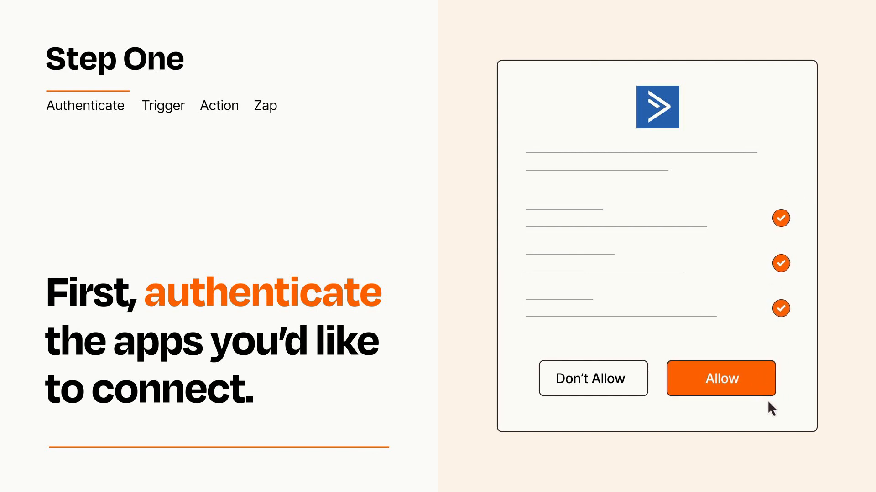
click(720, 378)
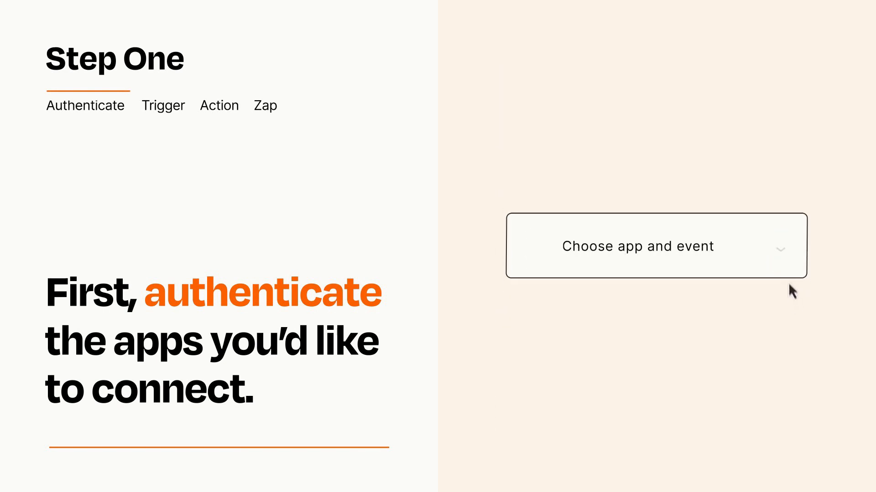
Step: Choose New or Updated Custom Field from the octopus-logo app as the trigger event
click(656, 246)
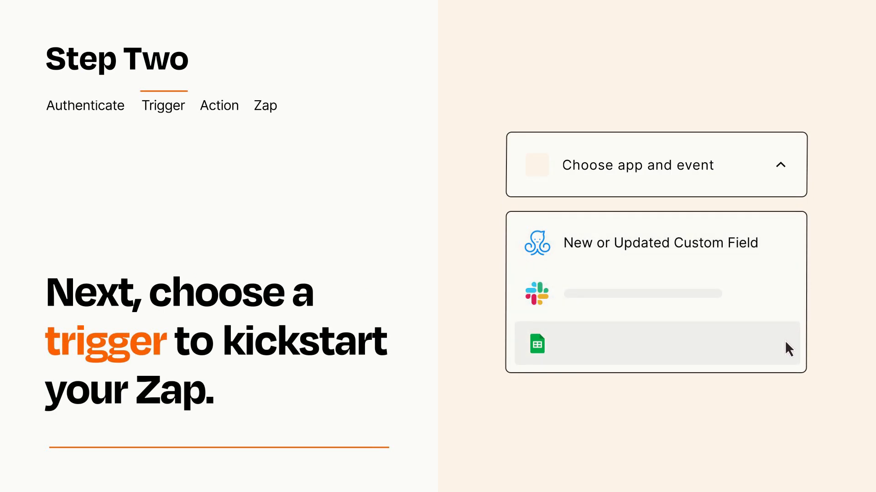
mouse_move(788, 249)
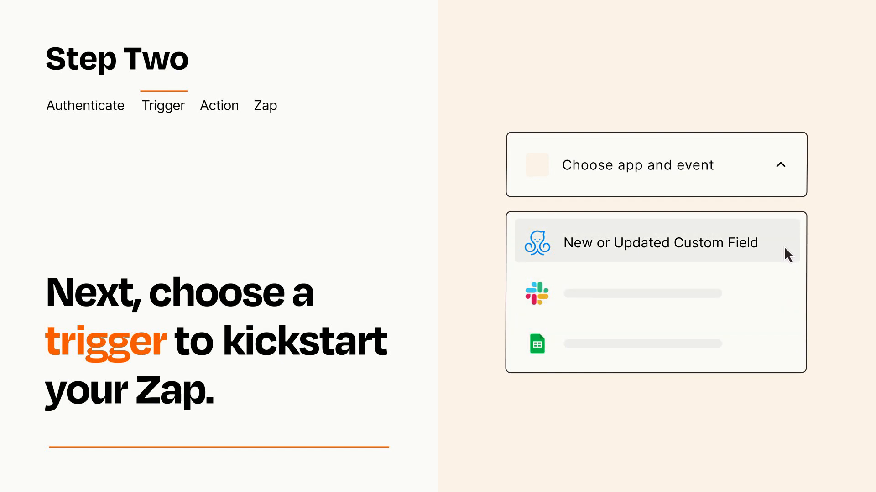
click(659, 242)
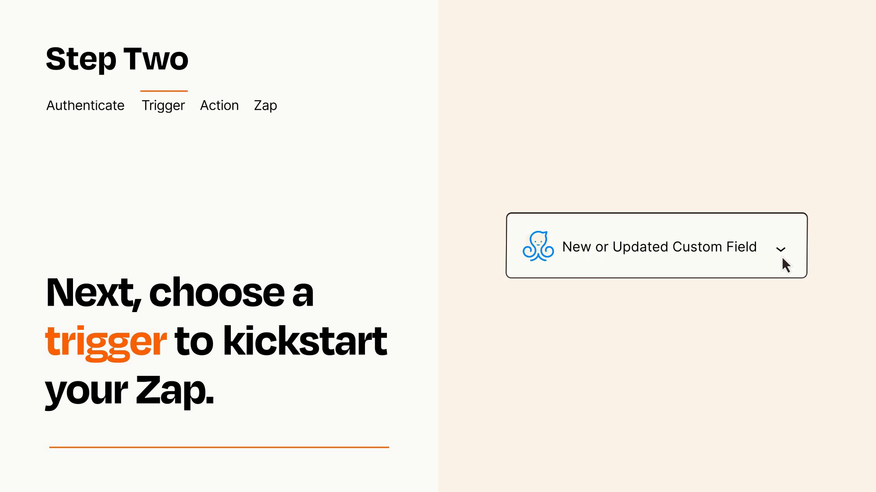
mouse_move(793, 259)
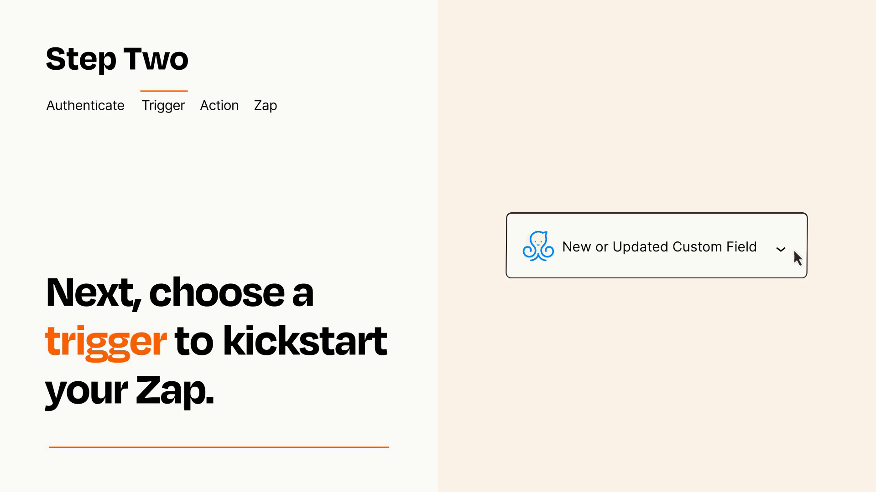
mouse_move(795, 252)
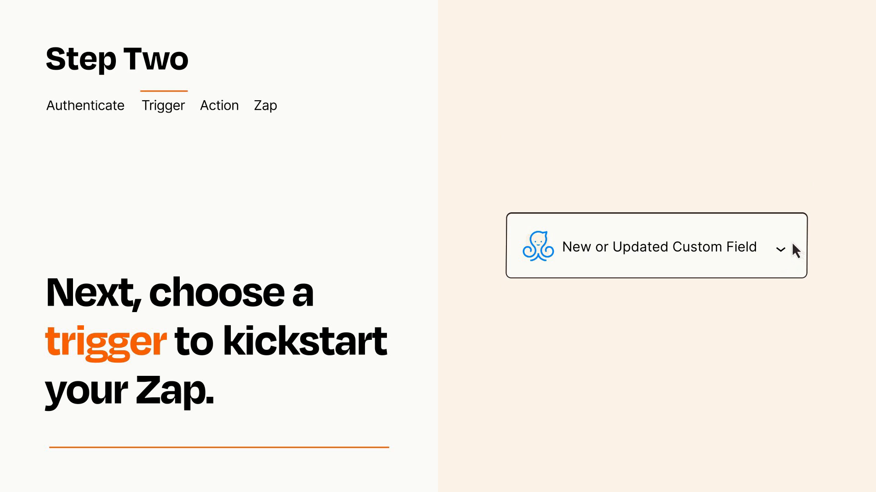
click(656, 246)
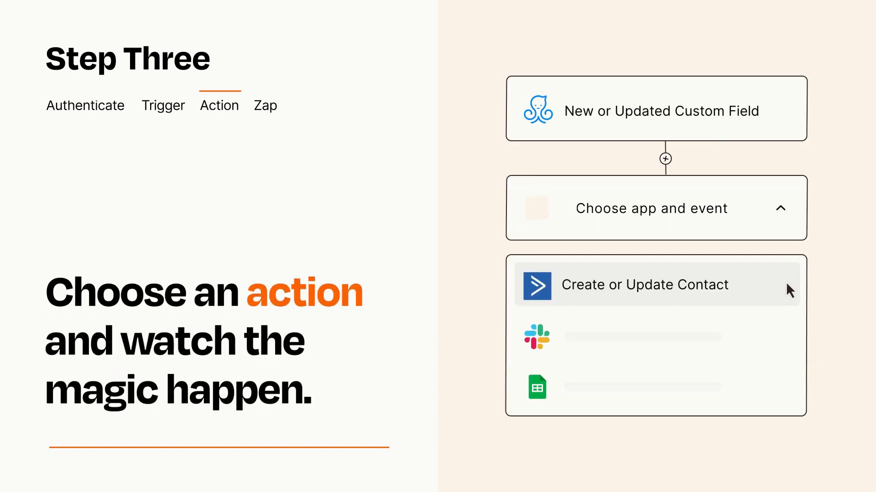
mouse_move(788, 346)
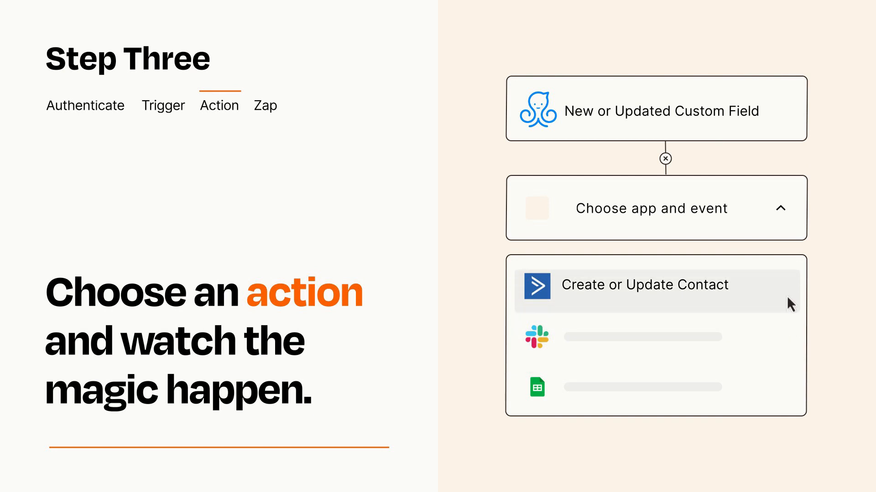
Step: Pick Create or Update Contact as the action step's event
click(643, 285)
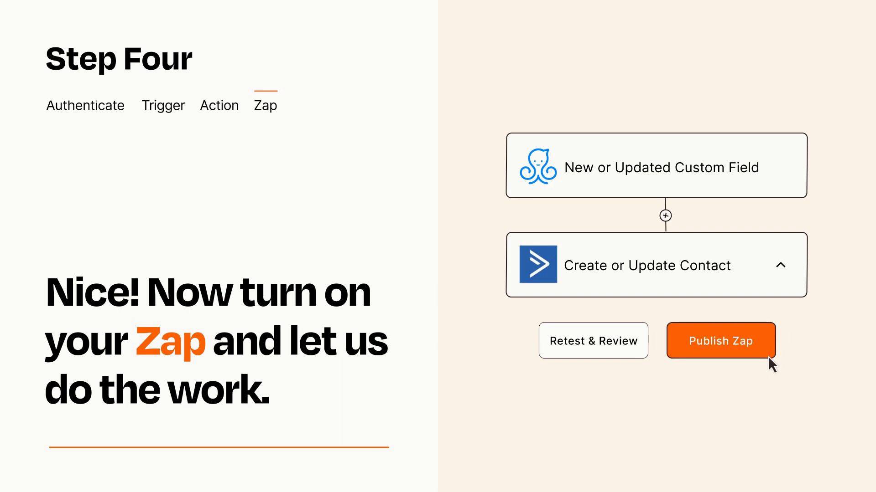
Step: Publish the trigger-and-action Zap, reaching the 'Thousands of apps' closing card
click(720, 341)
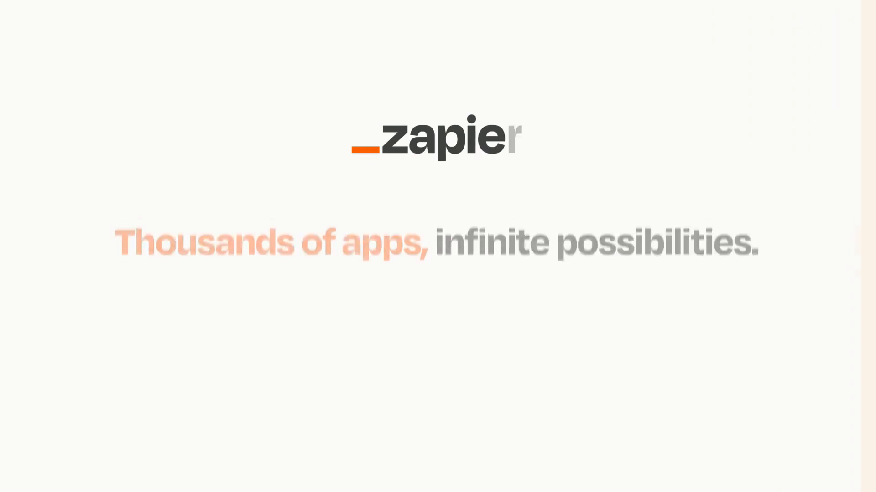